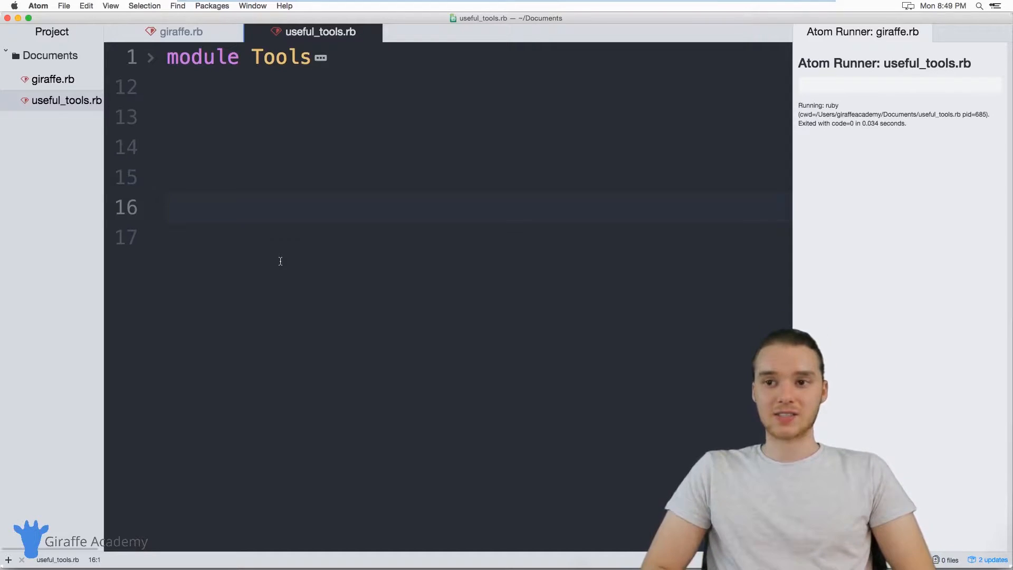
Step: Unfold the Tools module and review its module declaration line
{"action": "left_click", "coordinate": [169, 207]}
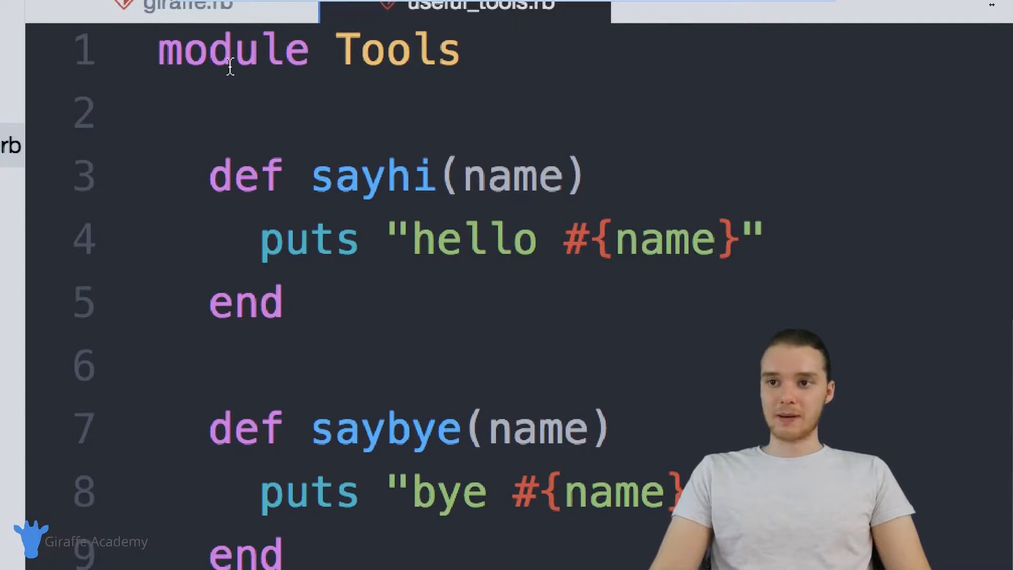
{"action": "double_click", "coordinate": [397, 53]}
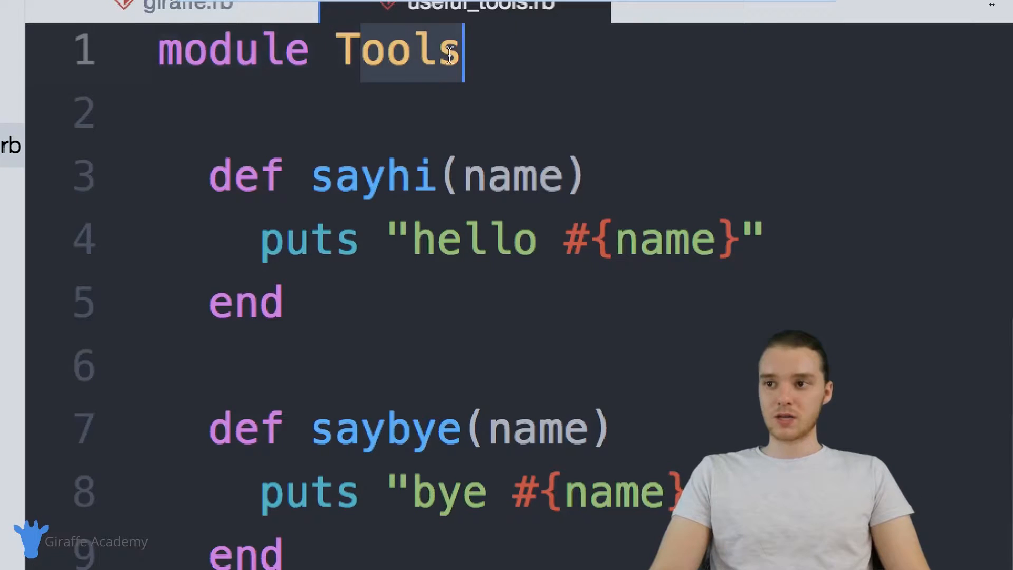
{"action": "left_click", "coordinate": [191, 49]}
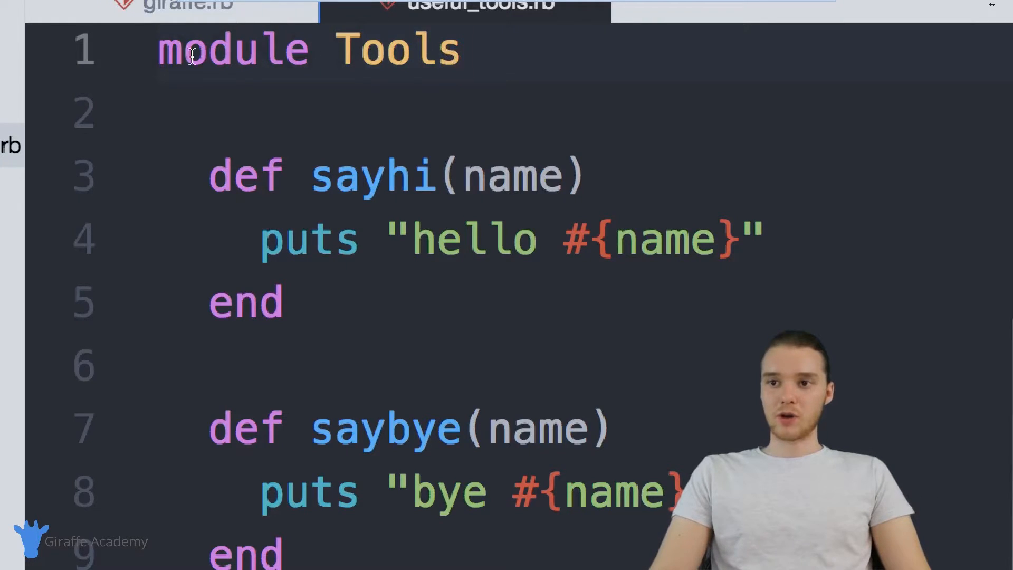
{"action": "double_click", "coordinate": [393, 58]}
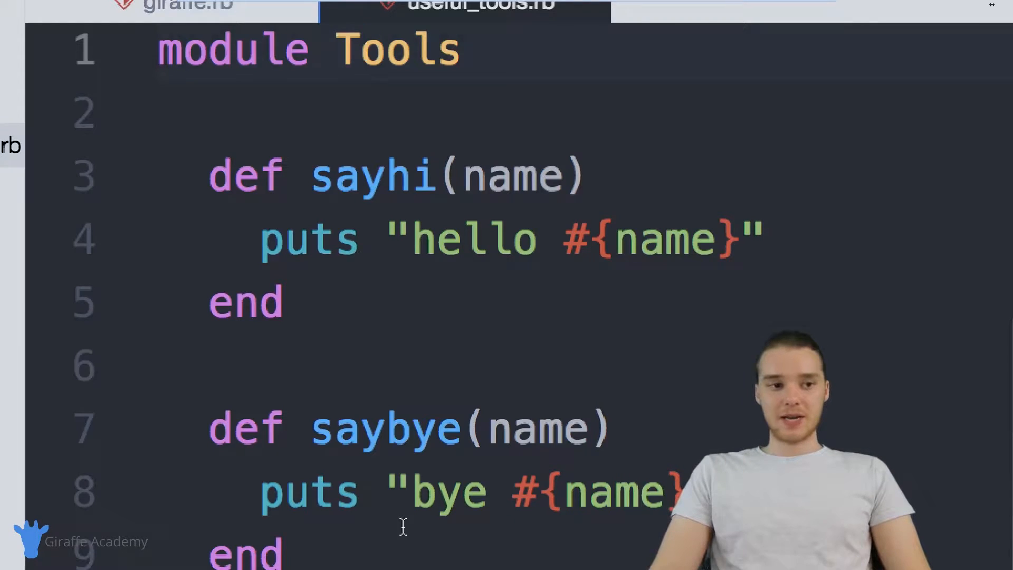
Step: Review the sayhi name parameter and the saybye method below it
{"action": "scroll", "scroll_direction": "down", "scroll_amount": 3}
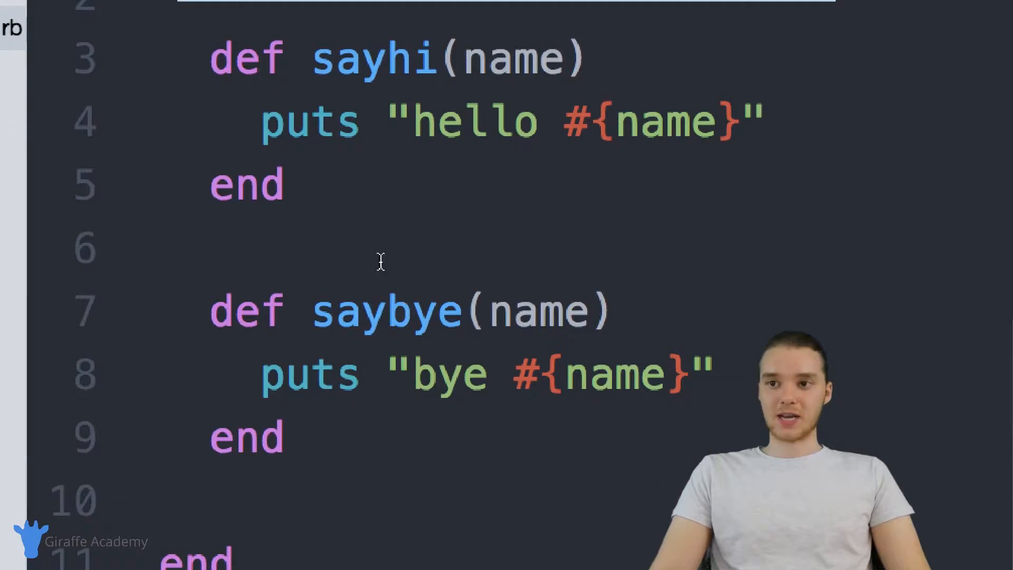
{"action": "double_click", "coordinate": [377, 64]}
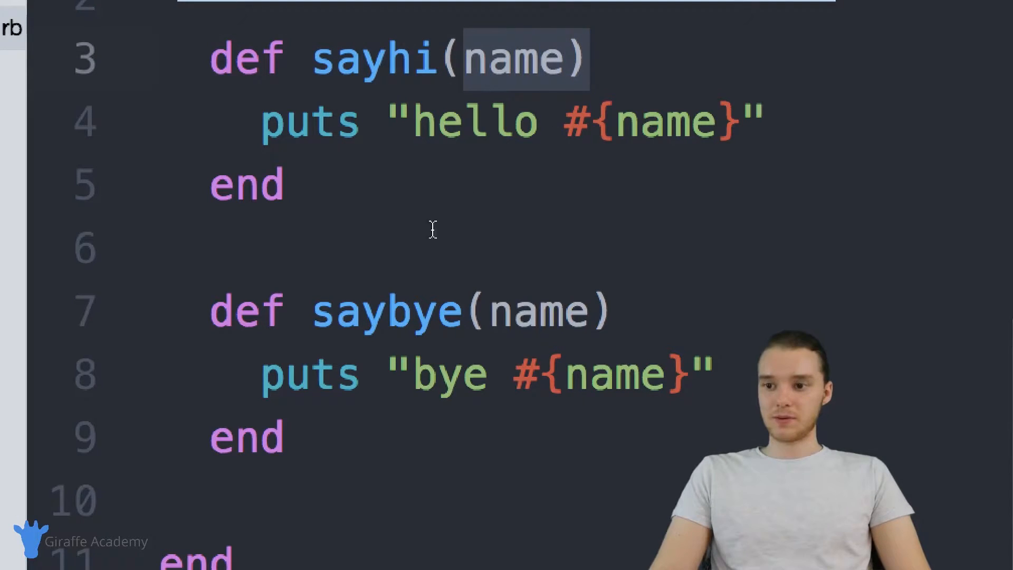
{"action": "double_click", "coordinate": [390, 310]}
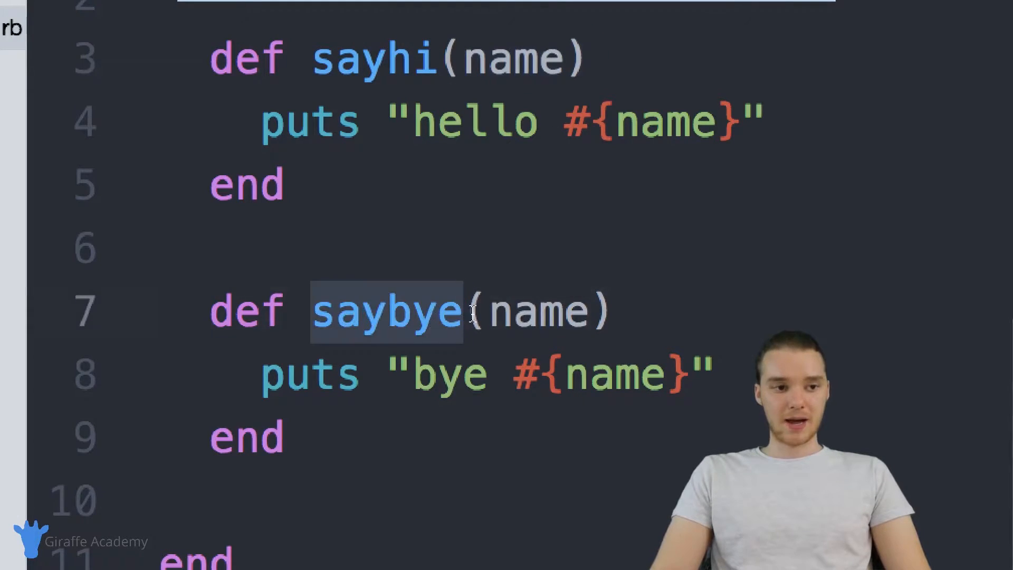
{"action": "double_click", "coordinate": [539, 317]}
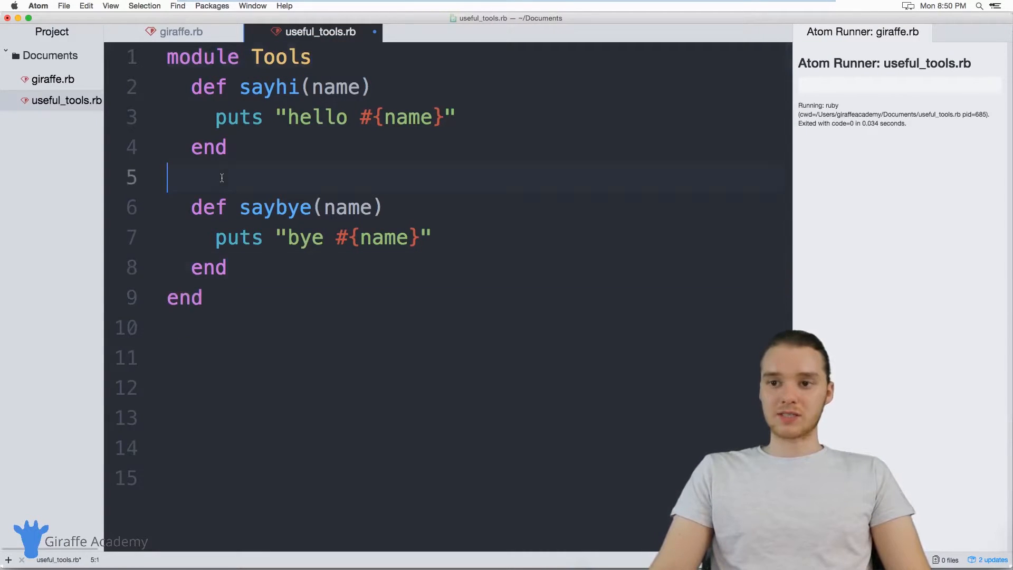
Step: Remove the extra blank line, then add include Tools below the module
{"action": "key", "text": "Backspace"}
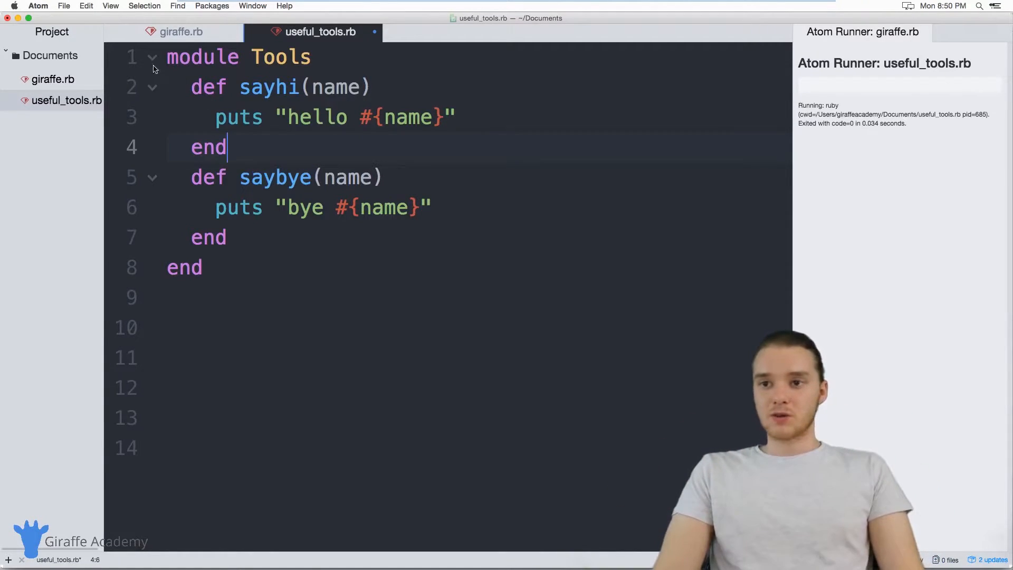
{"action": "left_click", "coordinate": [152, 57]}
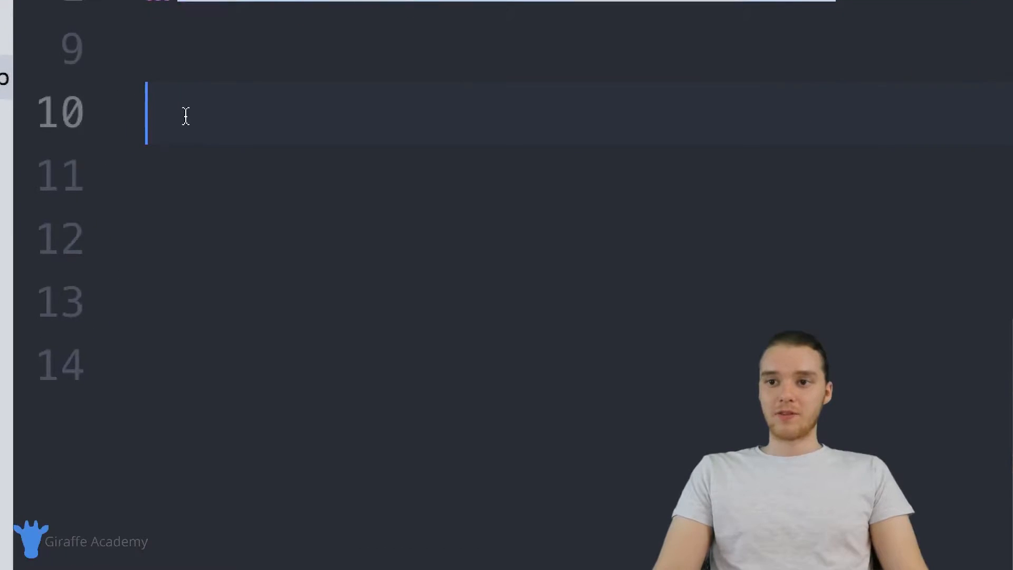
{"action": "type", "text": "in"}
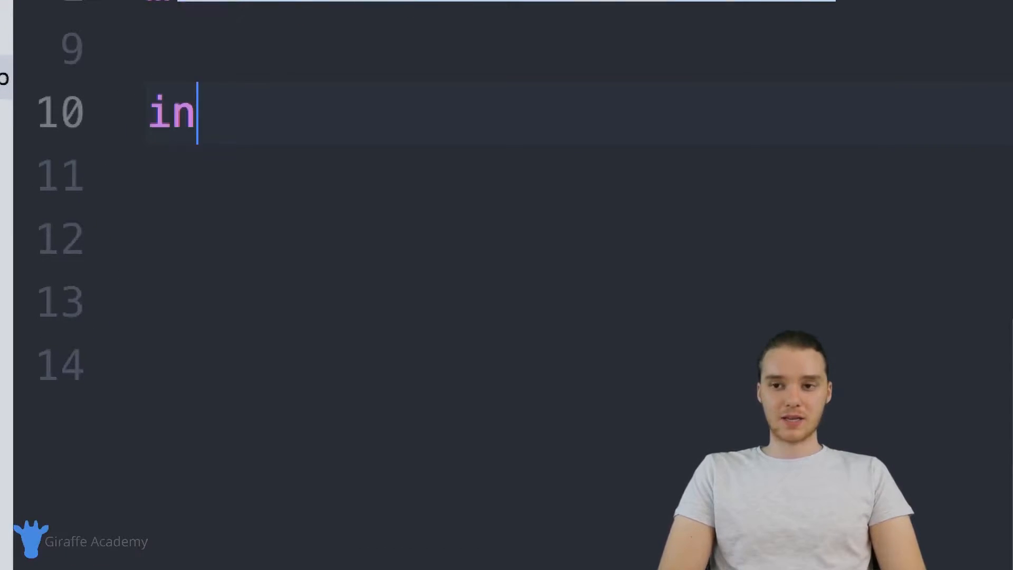
{"action": "type", "text": "clude"}
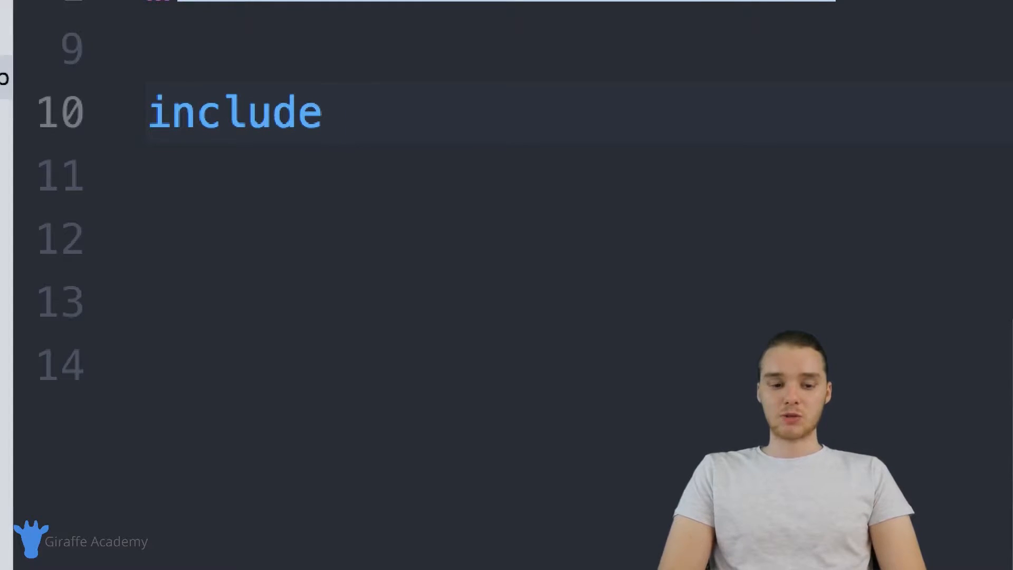
{"action": "type", "text": "T"}
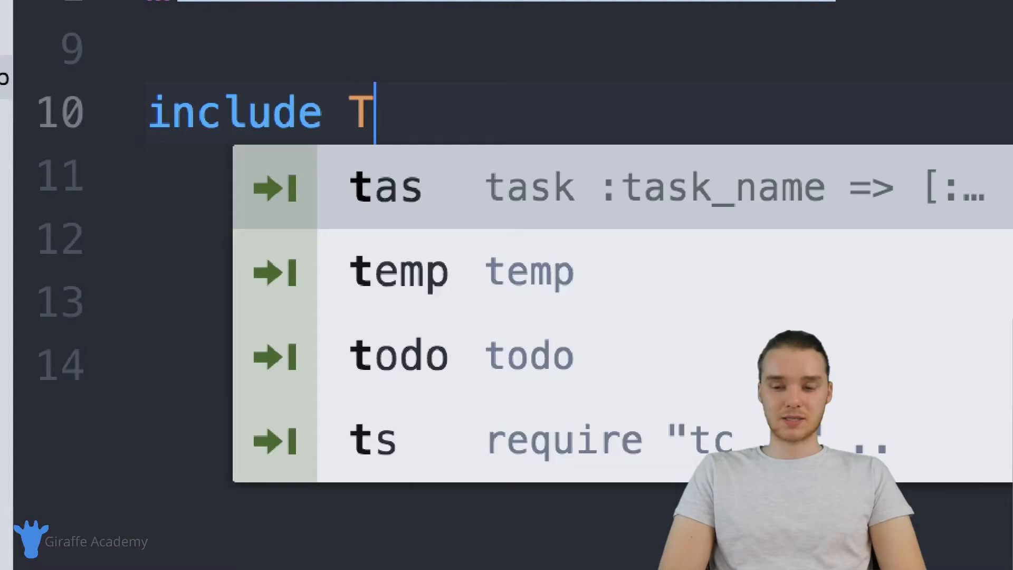
{"action": "type", "text": "ools"}
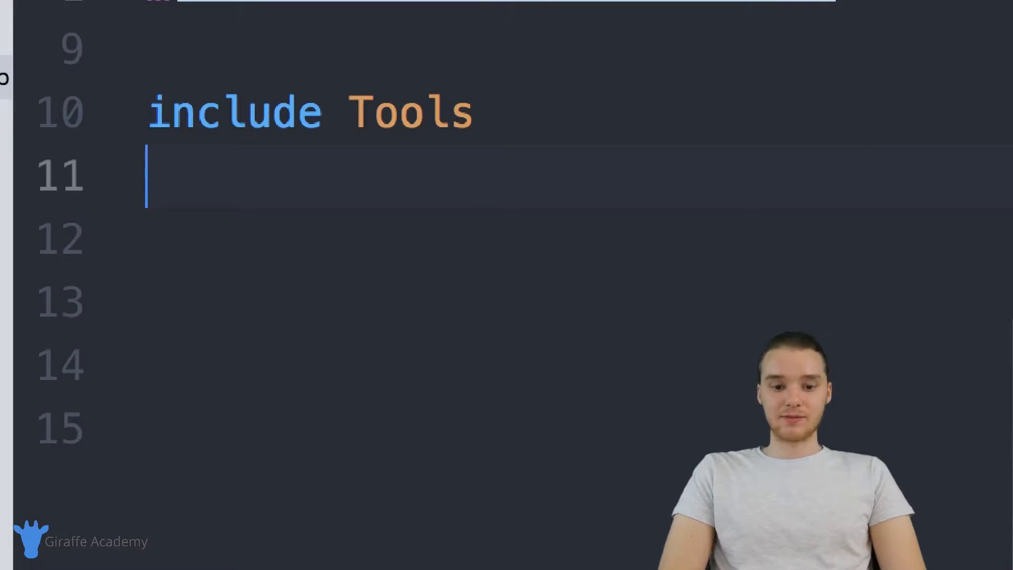
Step: Add the test call Tools.sayhi("mike") on the following line
{"action": "type", "text": "Tool"}
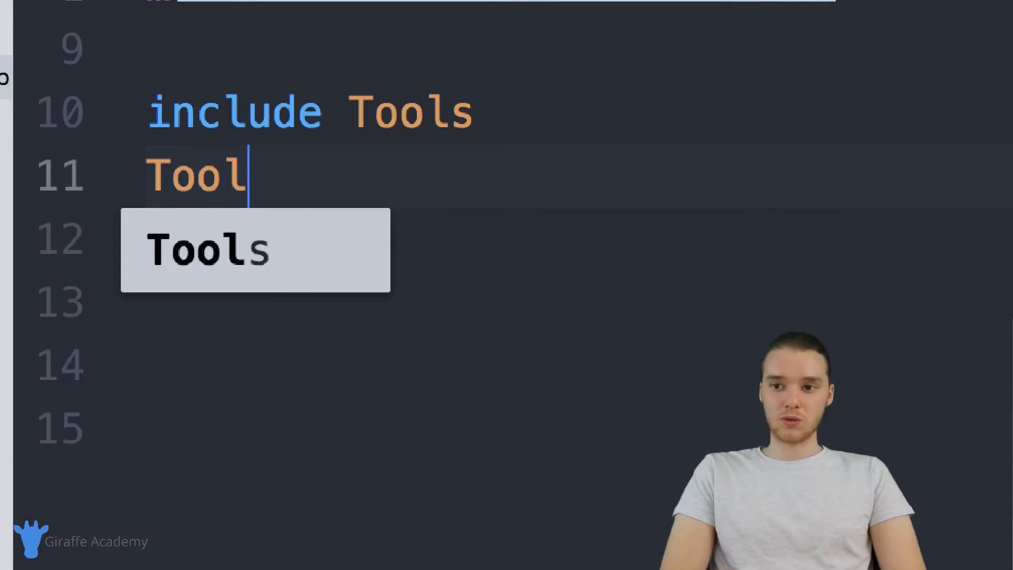
{"action": "type", "text": "s."}
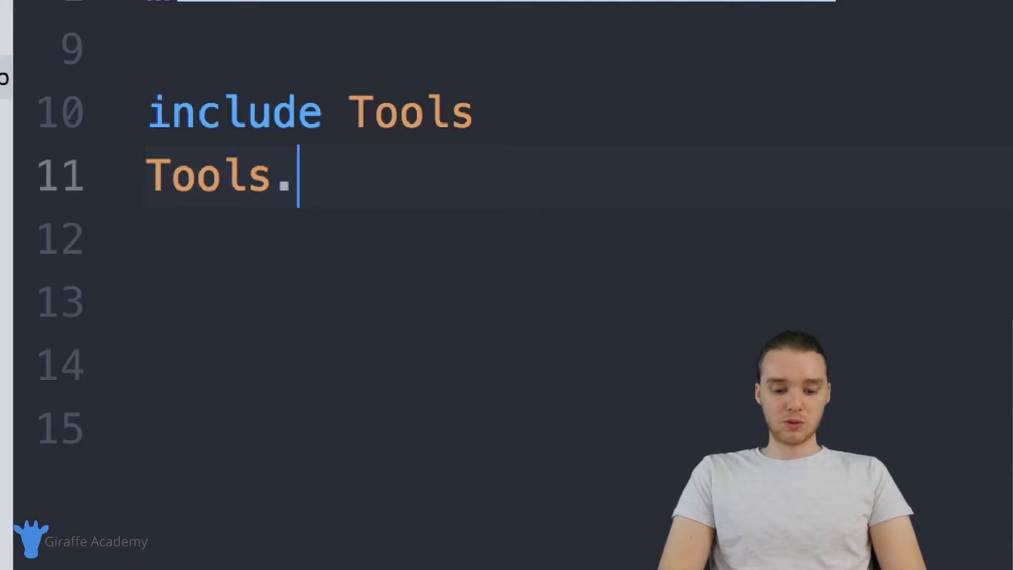
{"action": "type", "text": "sayhi(\"\")"}
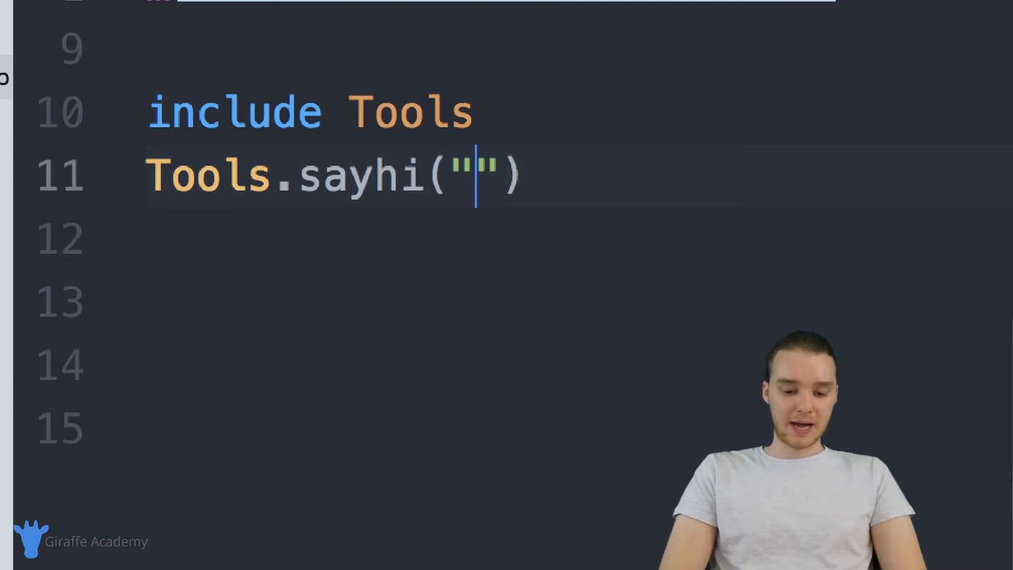
{"action": "type", "text": "mike"}
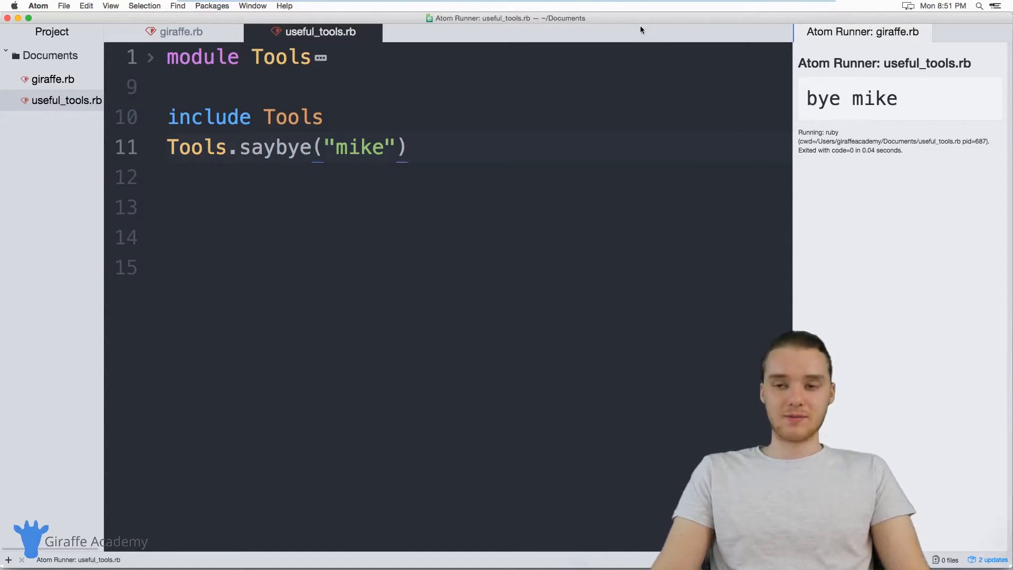
Step: Review the Tools.saybye("mike") test call, selecting its method and module names
{"action": "left_click", "coordinate": [211, 147]}
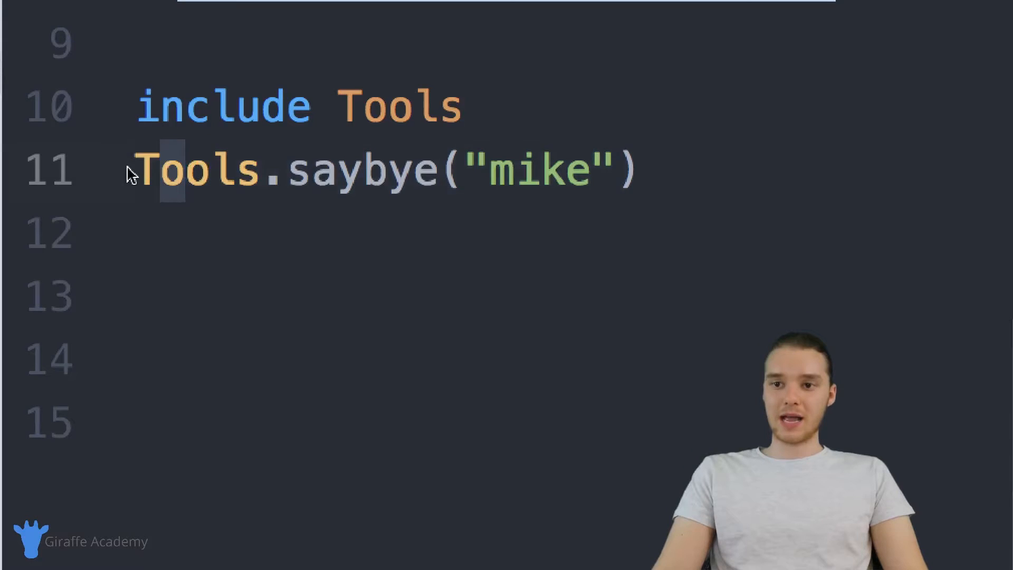
{"action": "double_click", "coordinate": [361, 171]}
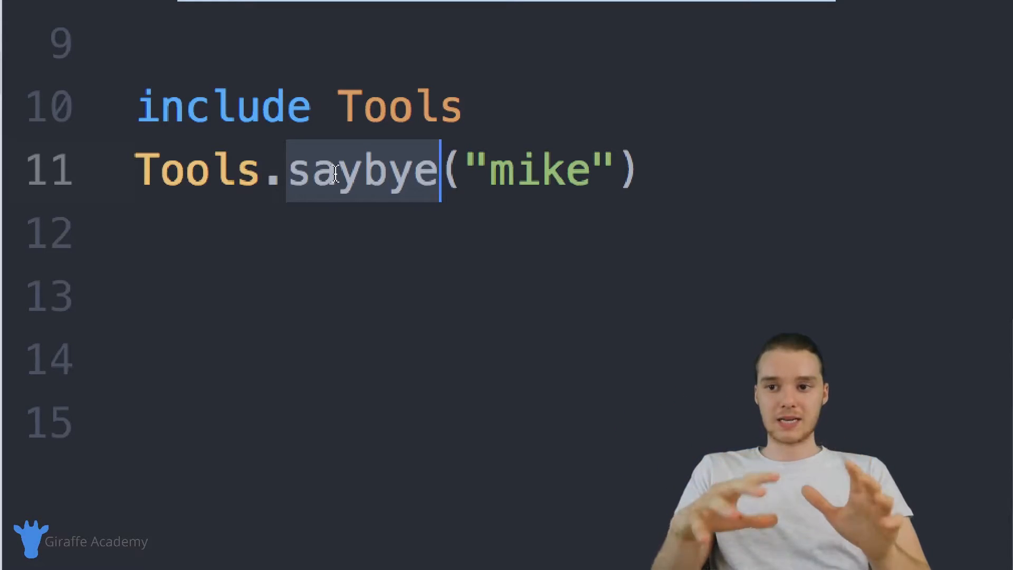
{"action": "left_click", "coordinate": [291, 171]}
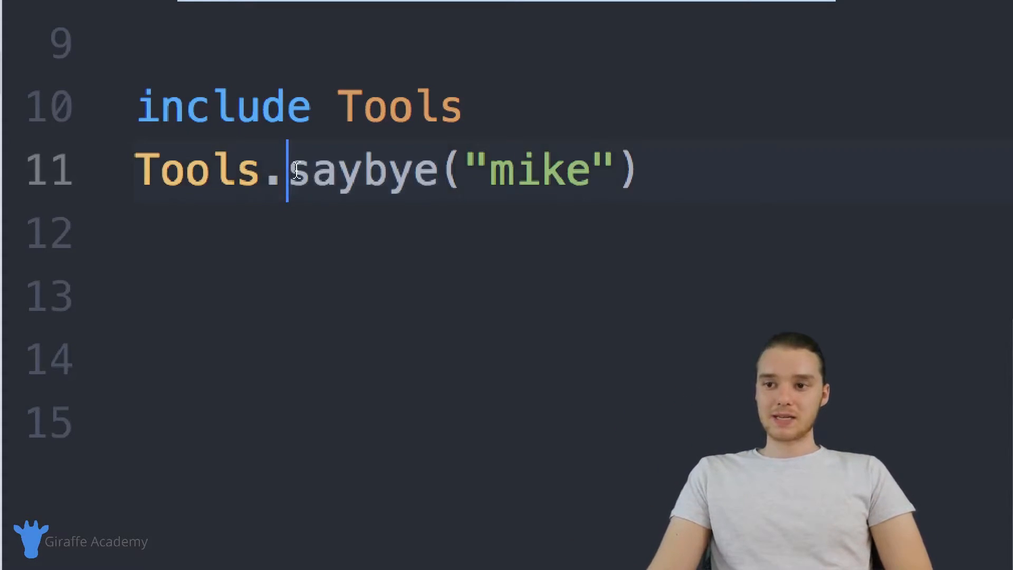
{"action": "double_click", "coordinate": [196, 169]}
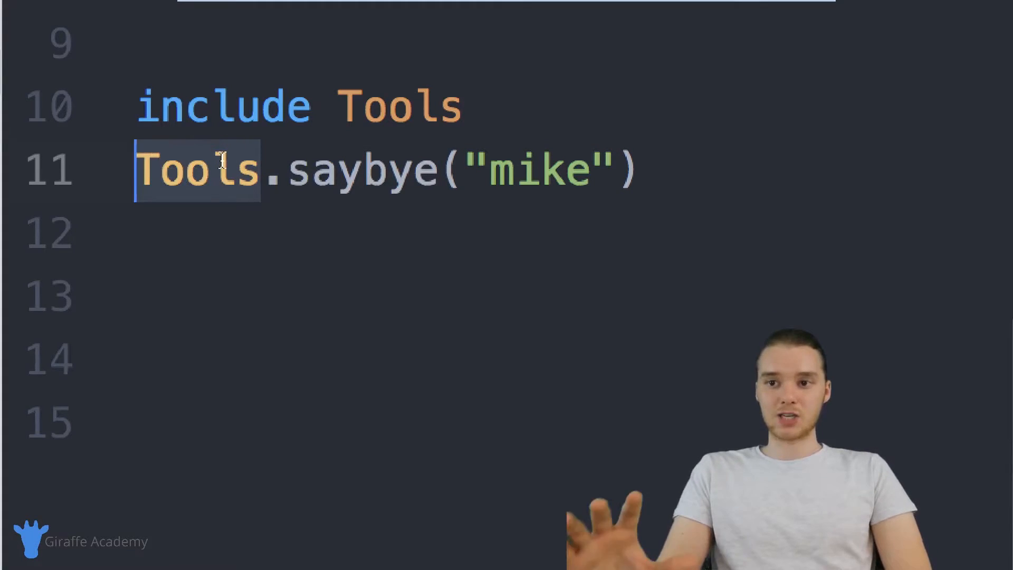
Step: Select the include Tools and Tools.saybye("mike") test lines for deletion
{"action": "double_click", "coordinate": [361, 169]}
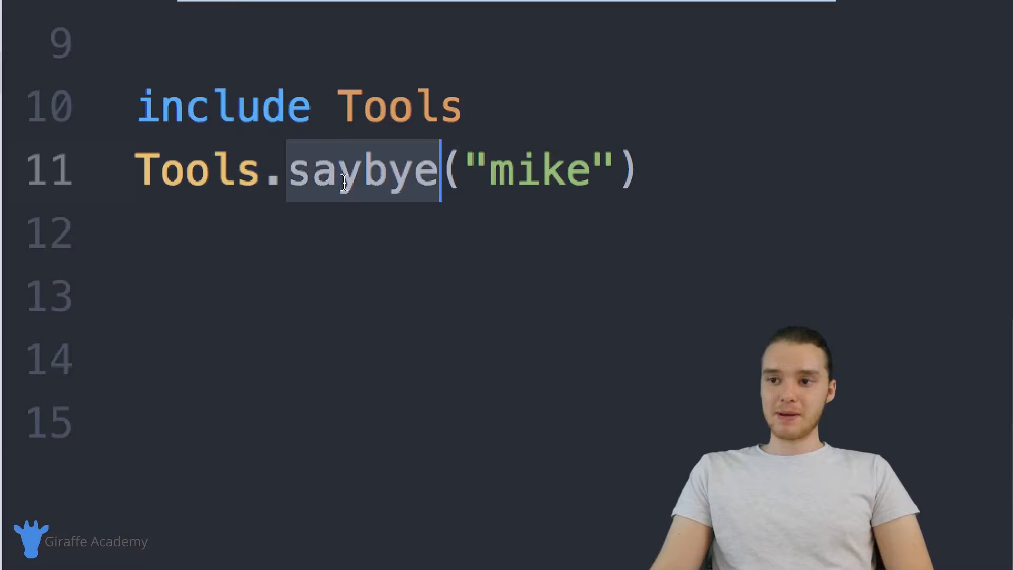
{"action": "double_click", "coordinate": [197, 169]}
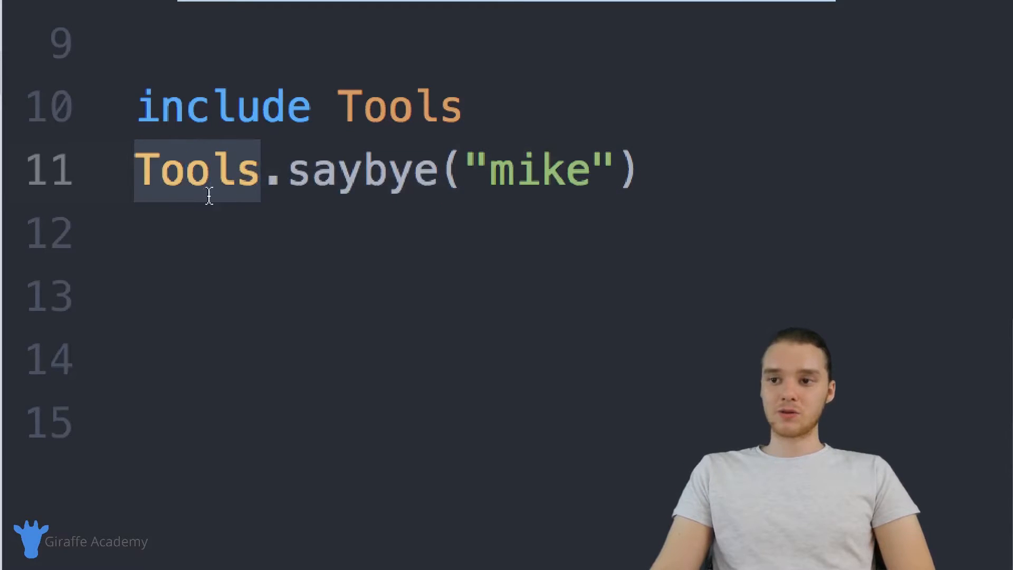
{"action": "double_click", "coordinate": [336, 169]}
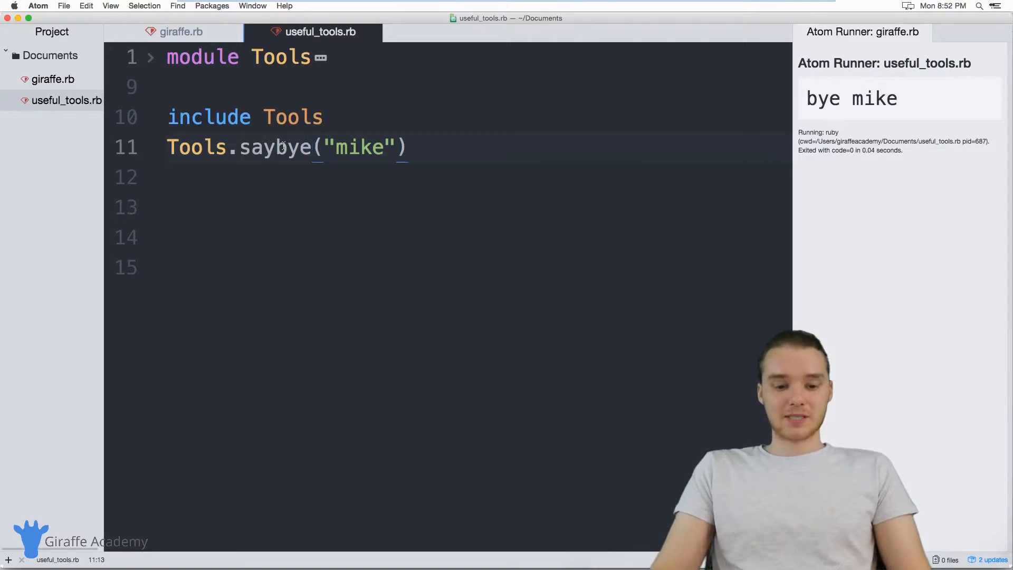
{"action": "double_click", "coordinate": [274, 148]}
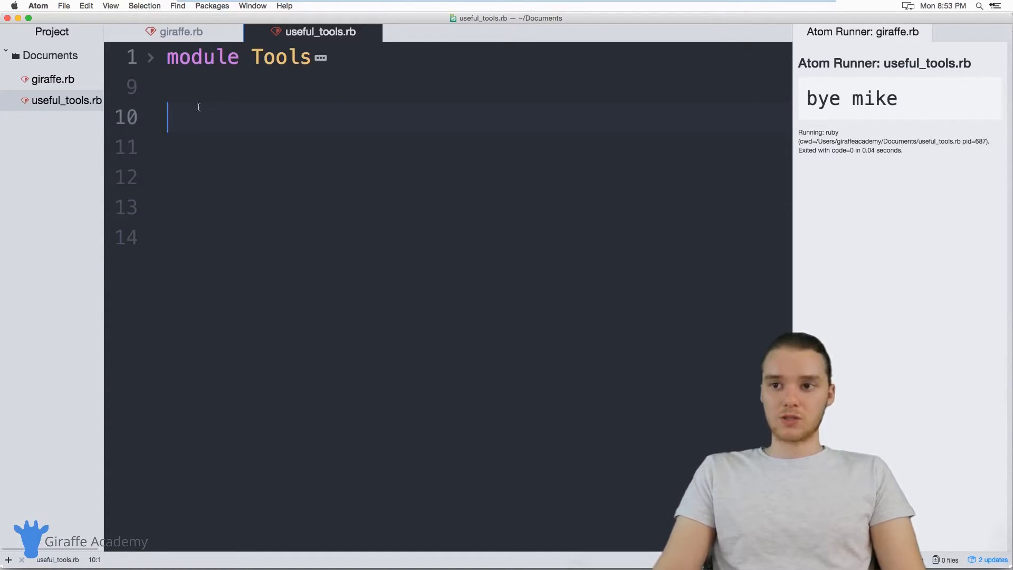
Step: Leave useful_tools.rb with only the Tools module and switch to the empty giraffe.rb file
{"action": "double_click", "coordinate": [201, 55]}
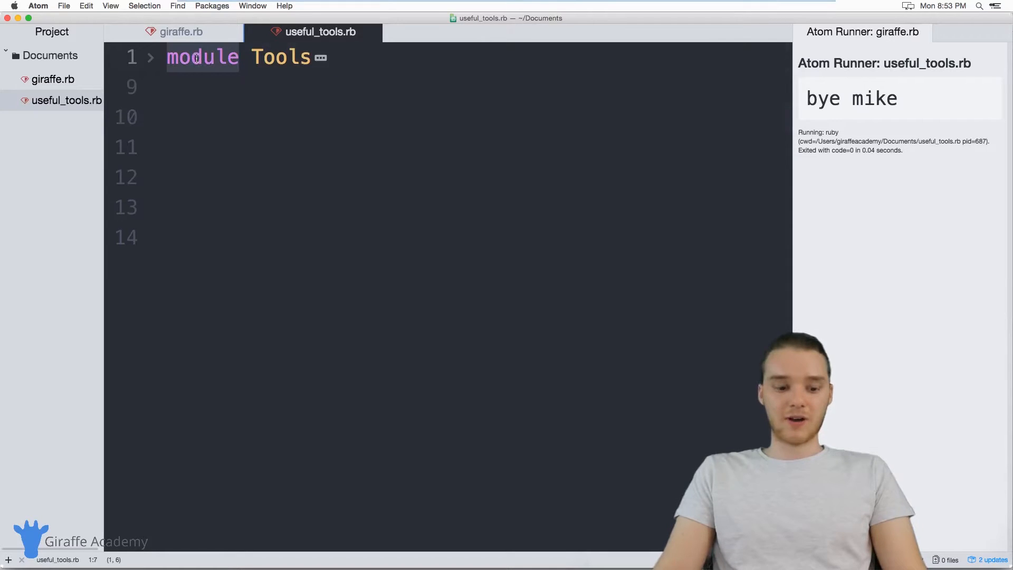
{"action": "left_click", "coordinate": [182, 32]}
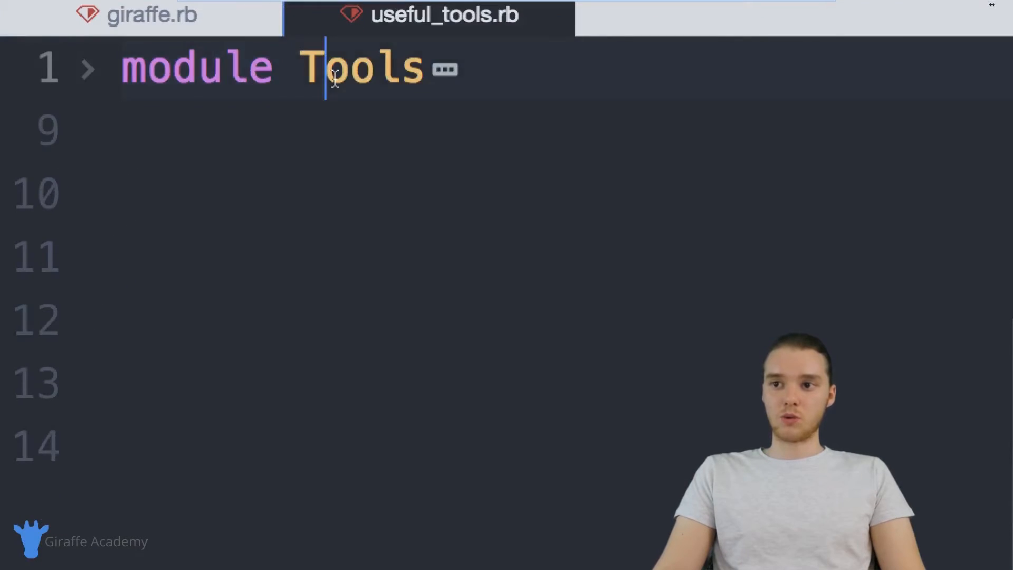
{"action": "left_click", "coordinate": [153, 16]}
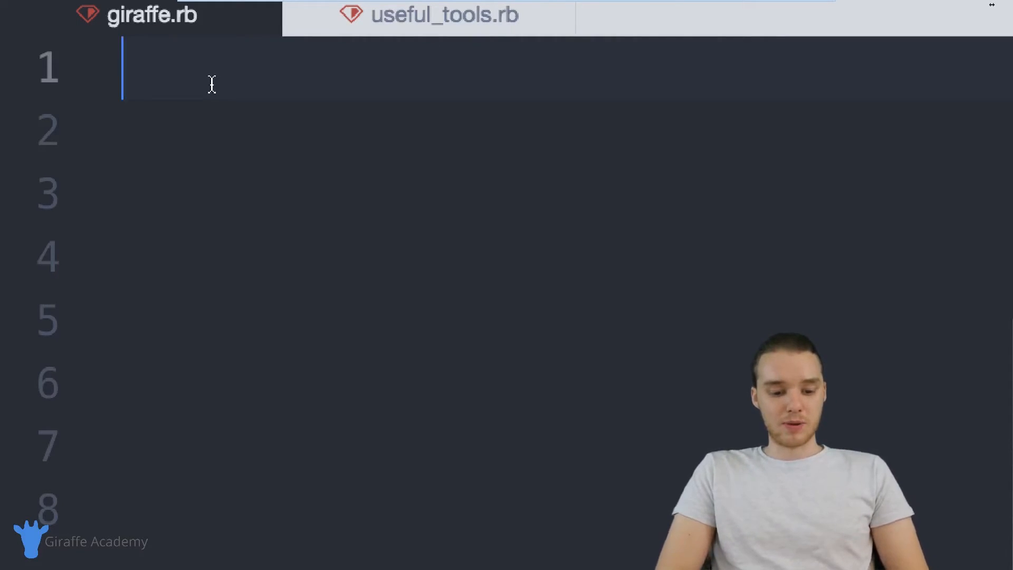
Step: Begin require_relative "" on line 1, checking the useful_tools.rb file name in the tree view
{"action": "type", "text": "require"}
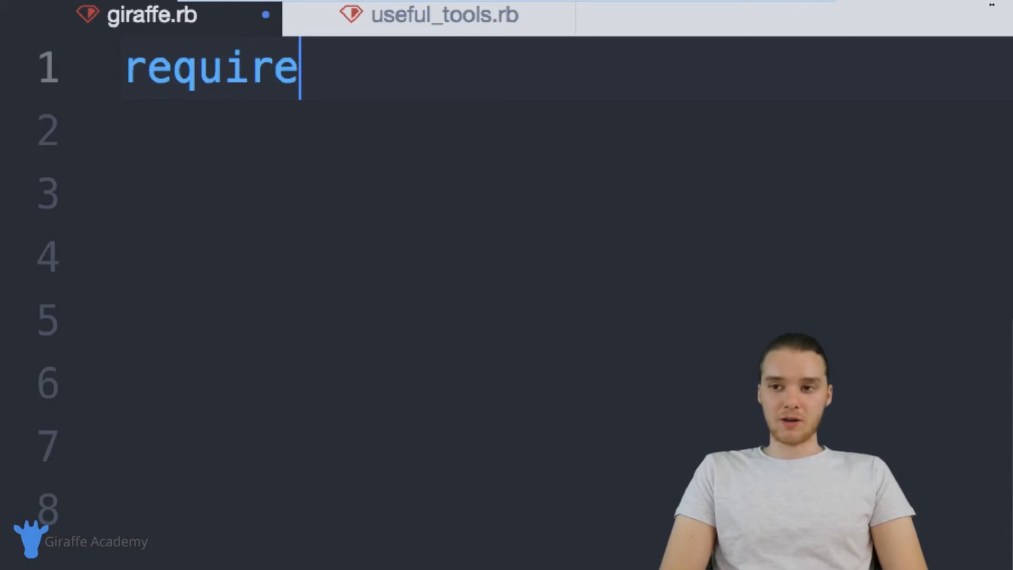
{"action": "type", "text": "_relative"}
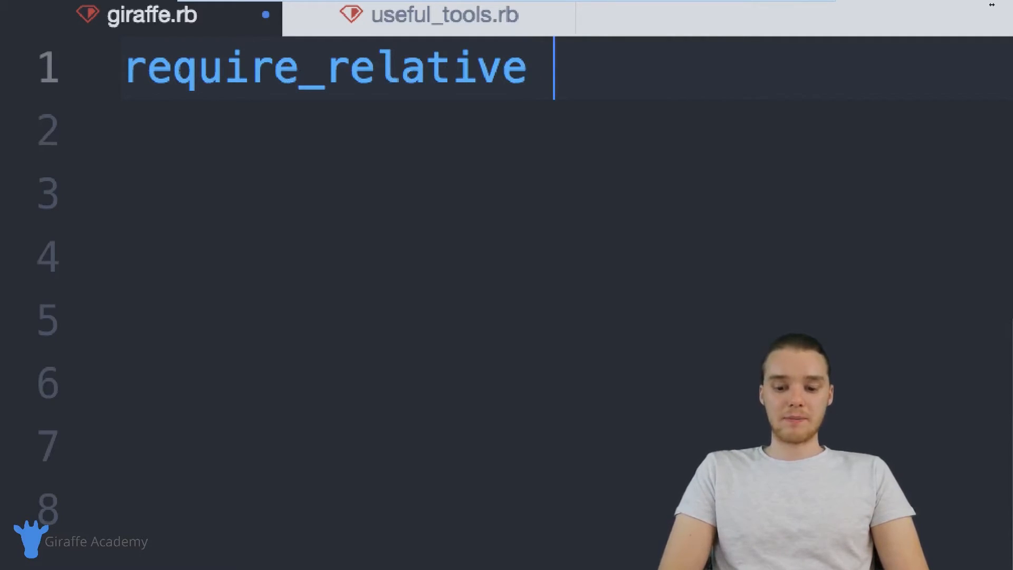
{"action": "type", "text": "\"\""}
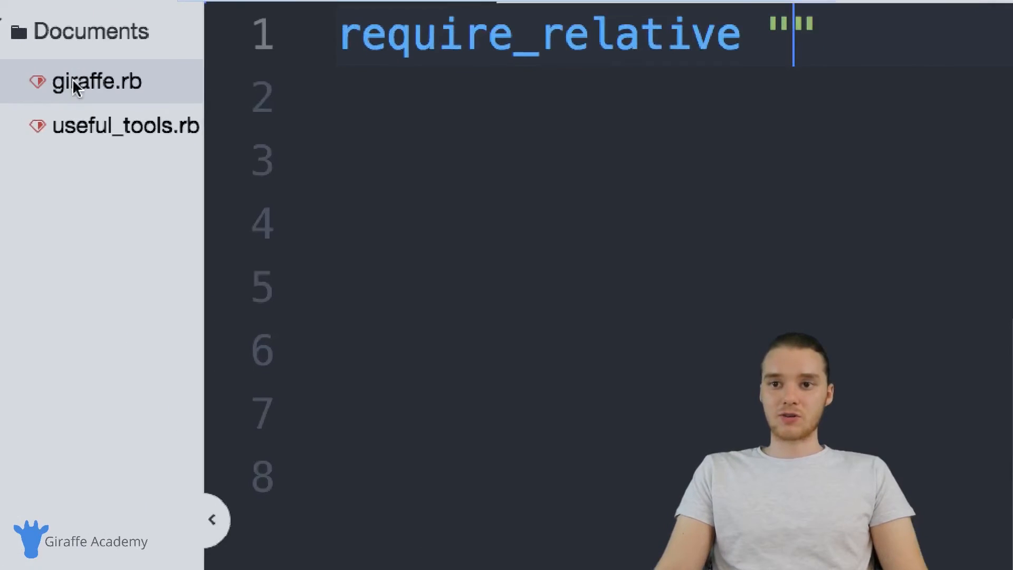
{"action": "mouse_move", "coordinate": [102, 136]}
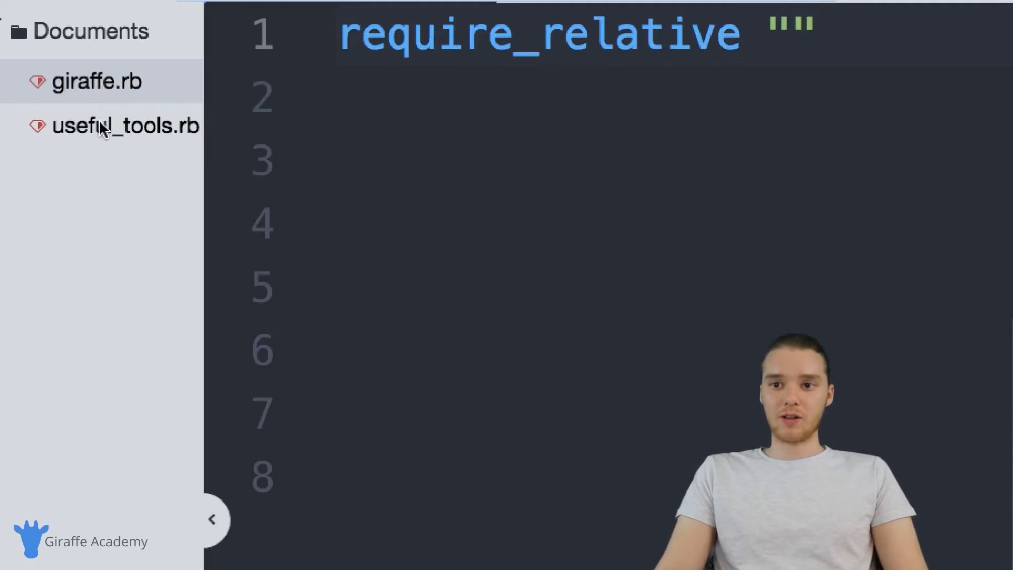
{"action": "left_click", "coordinate": [103, 126]}
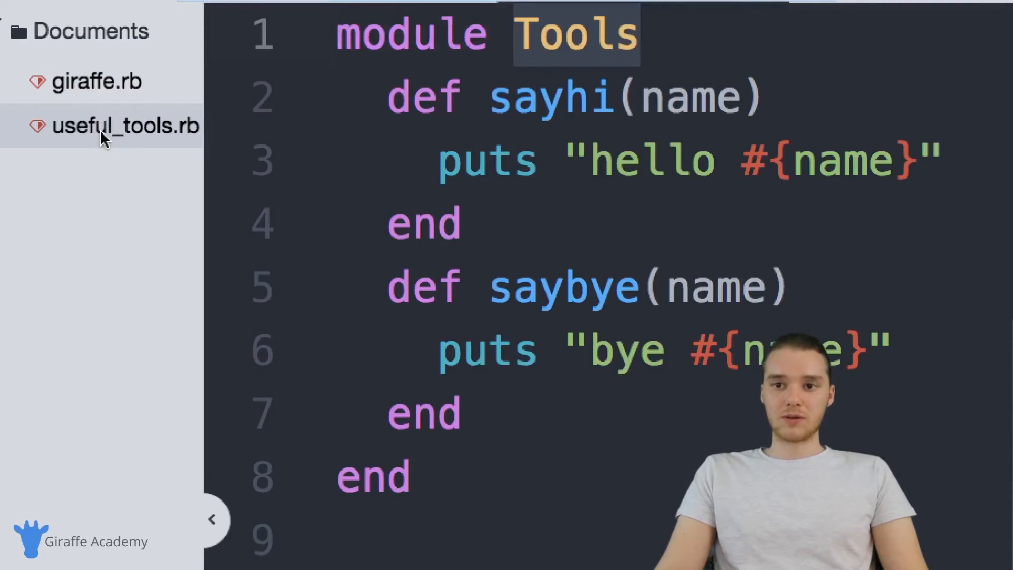
{"action": "left_click", "coordinate": [93, 80]}
{"action": "type", "text": "require_relative \""}
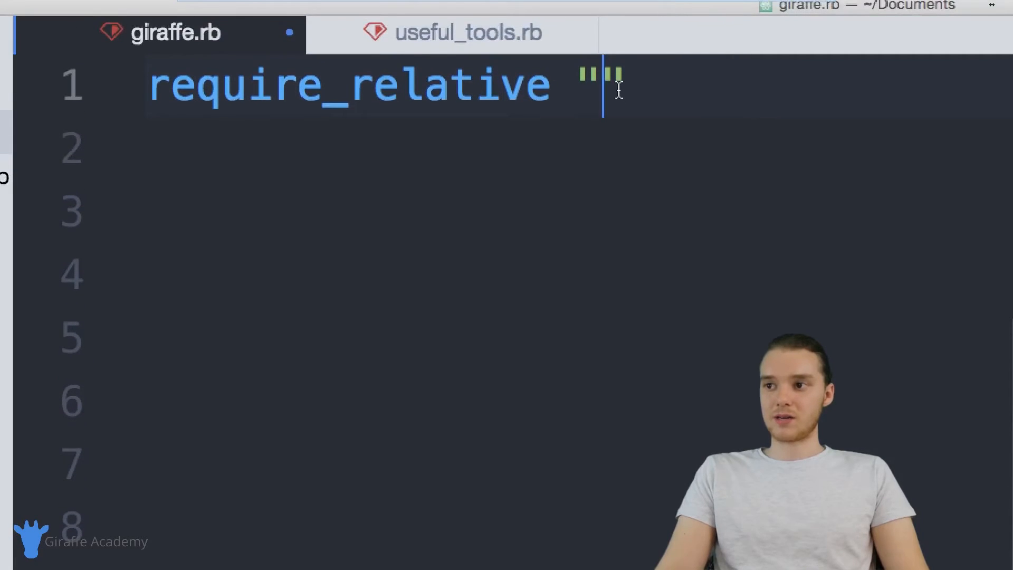
Step: Complete the line as require_relative "useful_tools.rb" and start a new line below
{"action": "type", "text": "useful"}
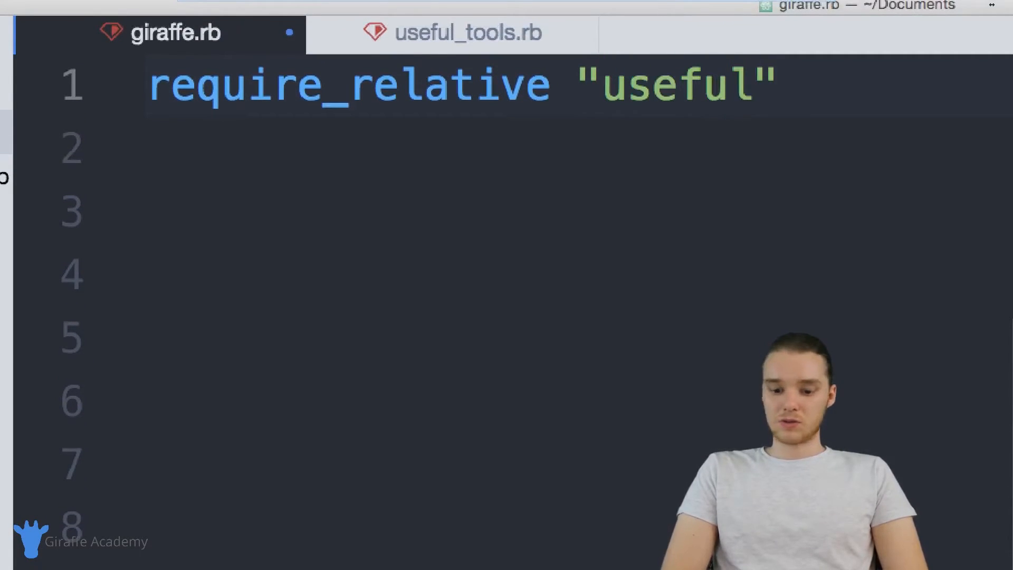
{"action": "type", "text": "_tools.rb"}
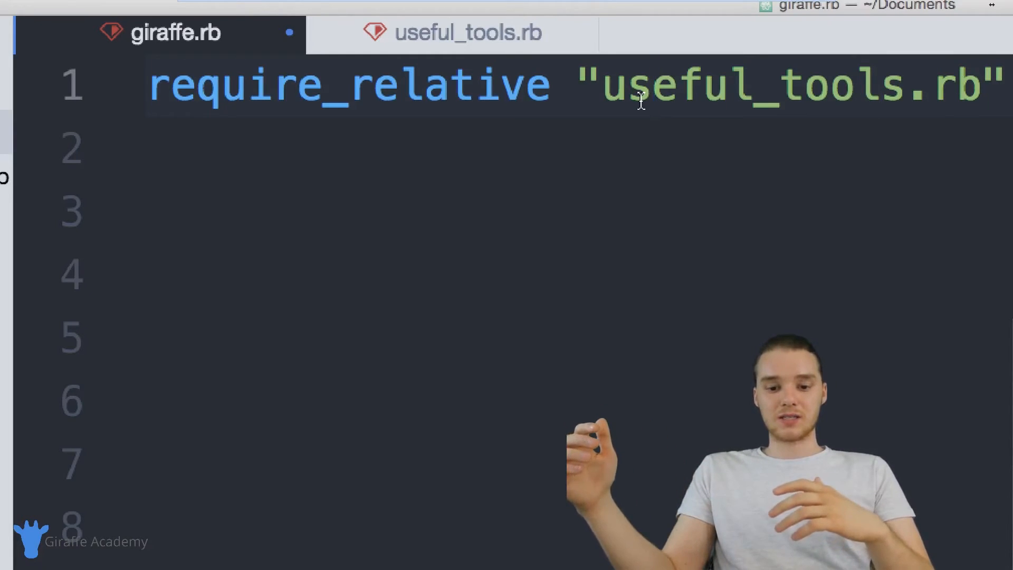
{"action": "left_click", "coordinate": [639, 85]}
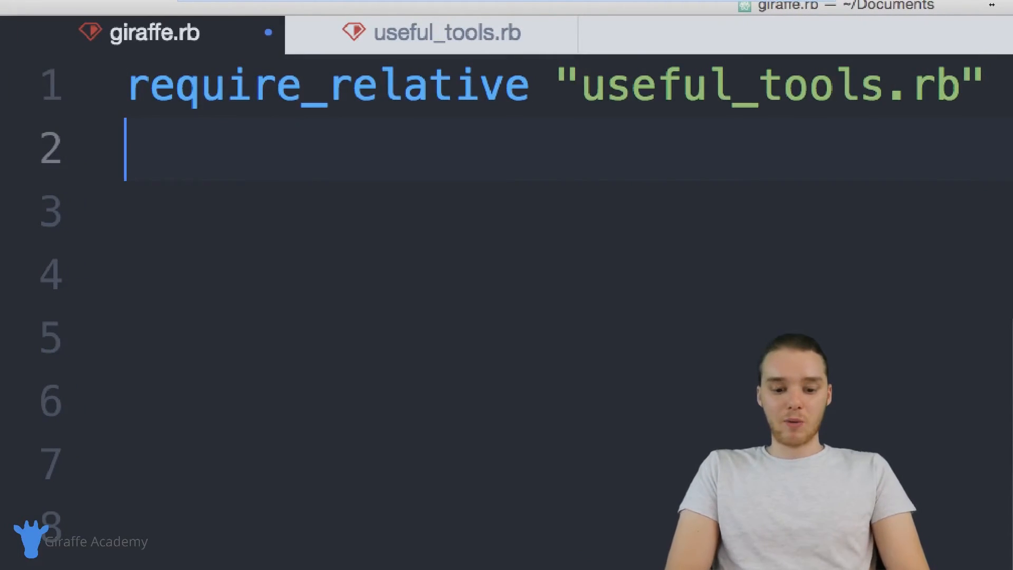
Step: Add include Tools on line 2 and start a new line for the call
{"action": "type", "text": "inc"}
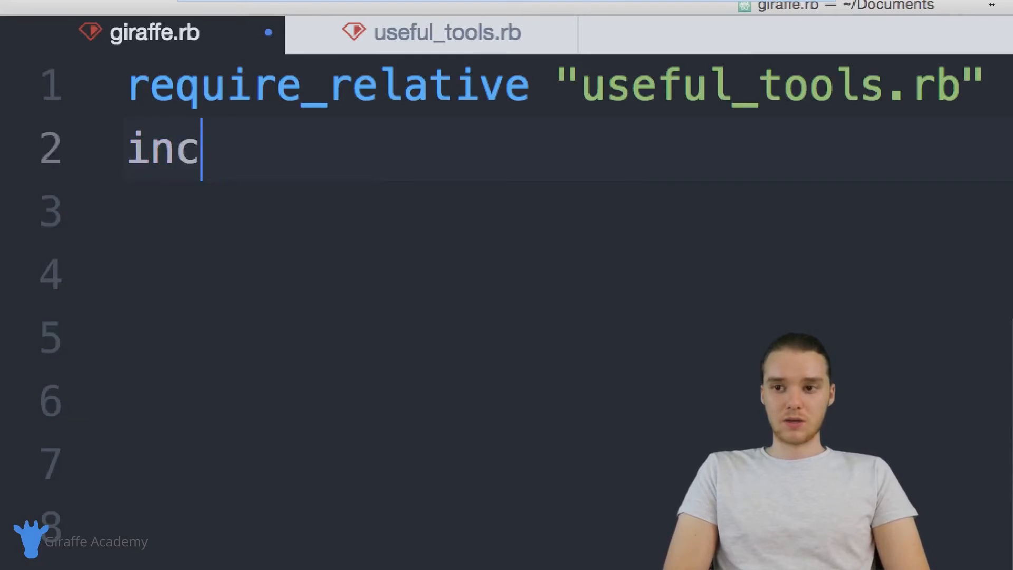
{"action": "type", "text": "lude Tools"}
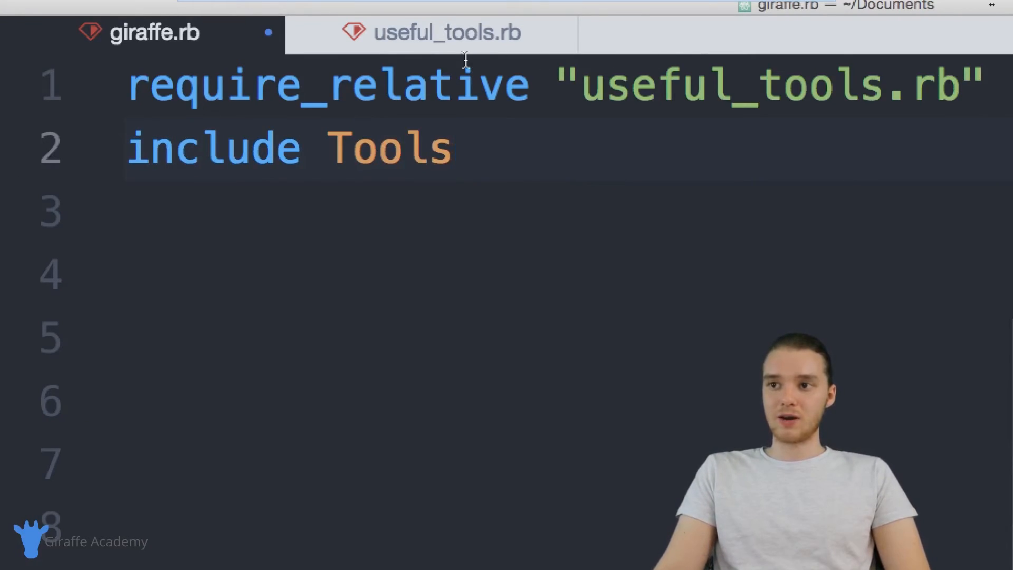
{"action": "left_click", "coordinate": [465, 153]}
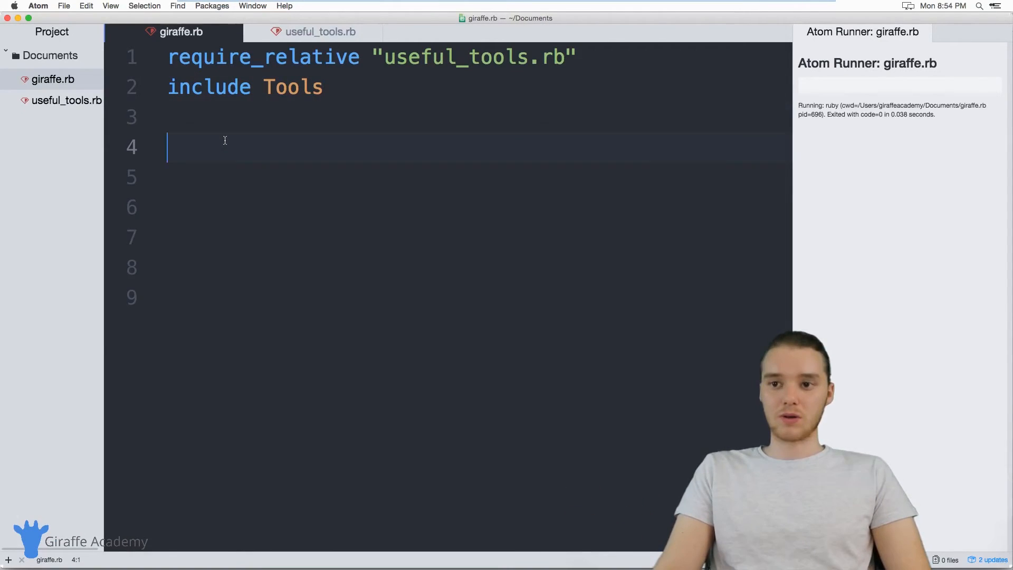
Step: Add Tools.sayhi("mike"), glance at the Tools module in useful_tools.rb, and return to giraffe.rb
{"action": "type", "text": "Tools."}
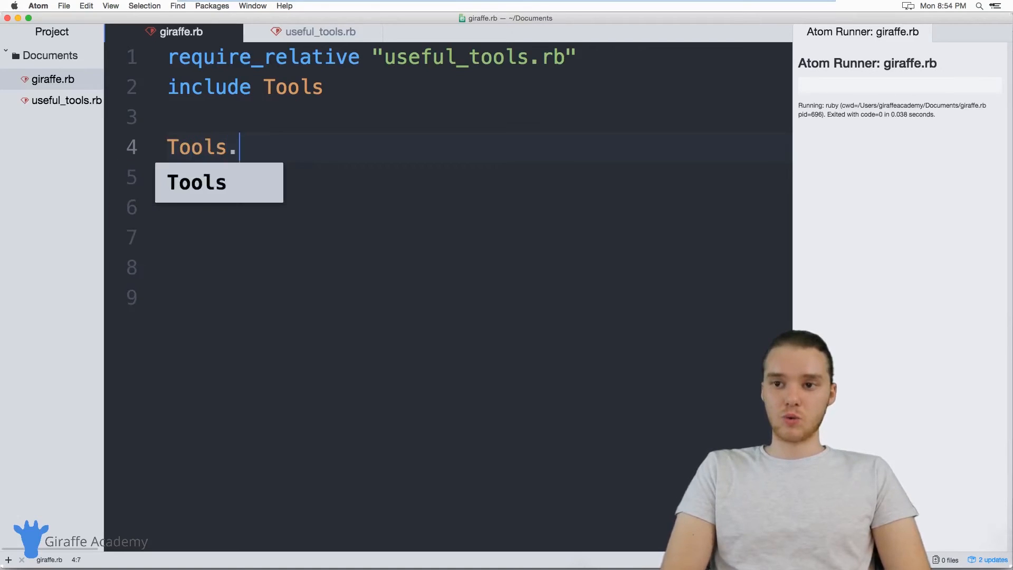
{"action": "type", "text": "sayhi"}
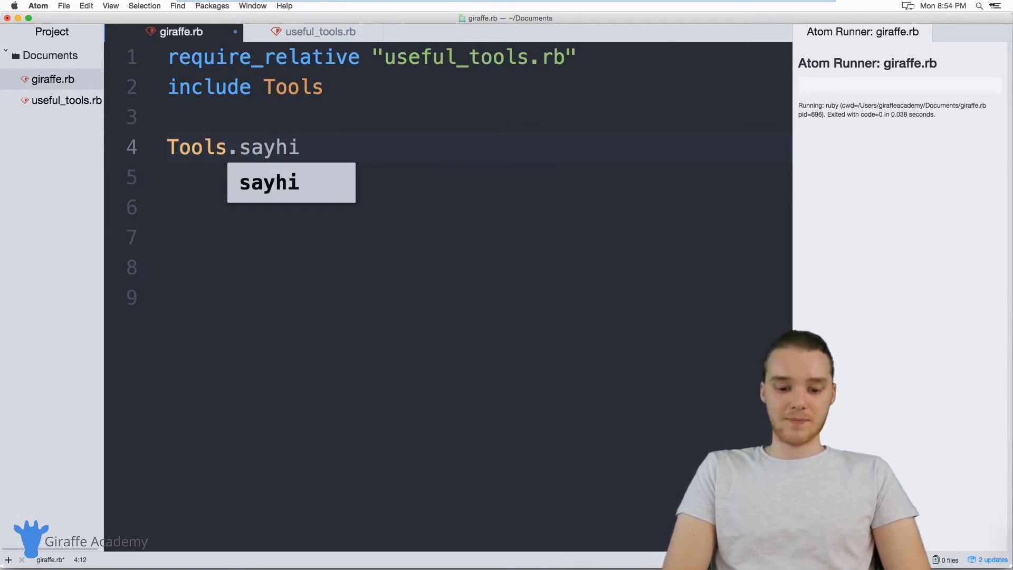
{"action": "type", "text": "(\"mike\")"}
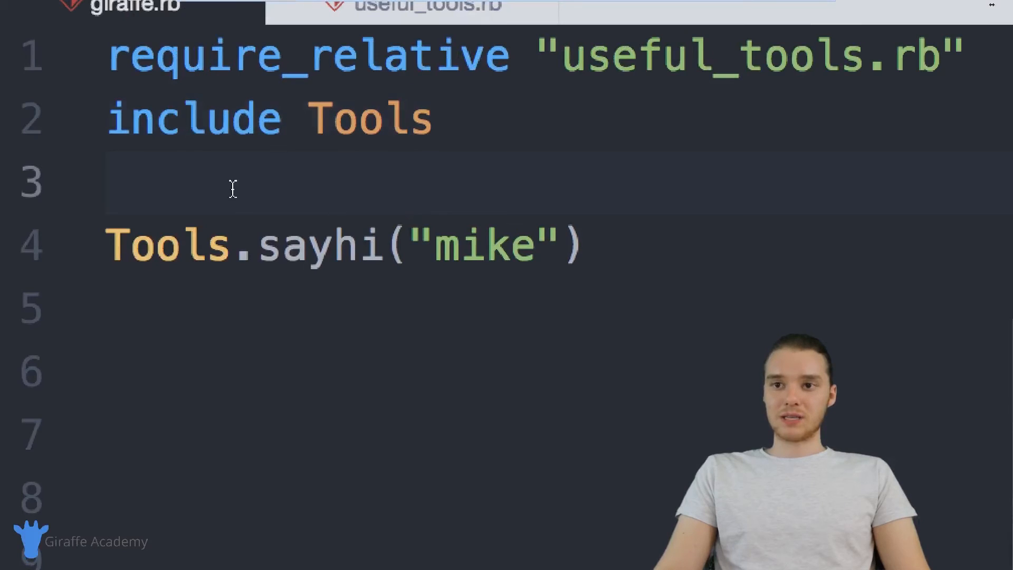
{"action": "left_click", "coordinate": [426, 58]}
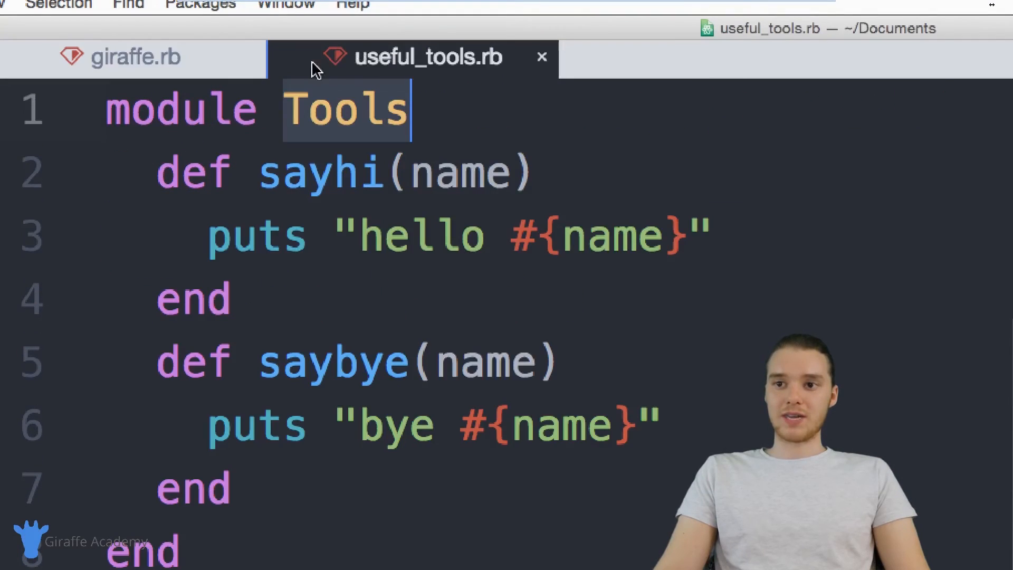
{"action": "left_click", "coordinate": [140, 59]}
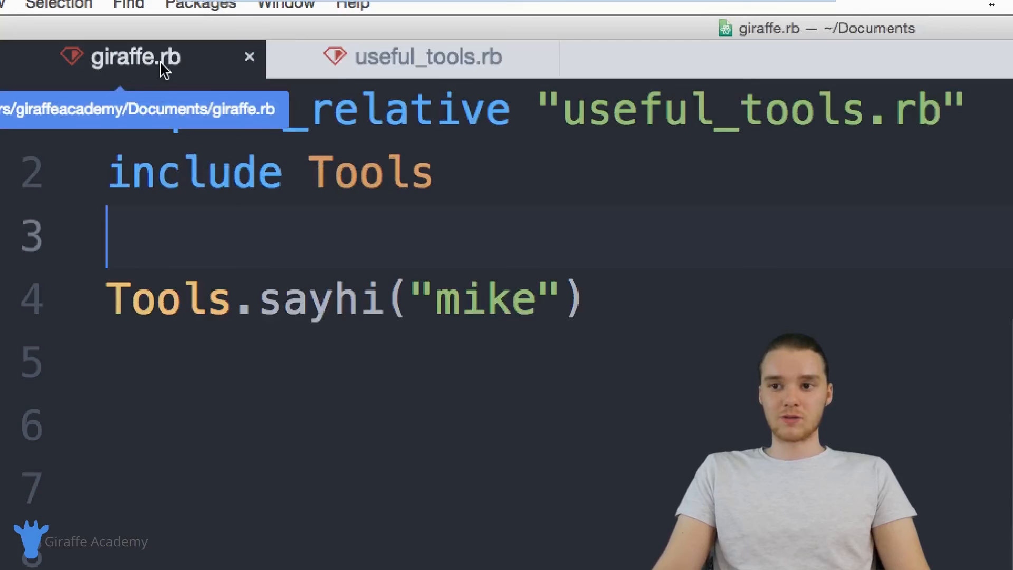